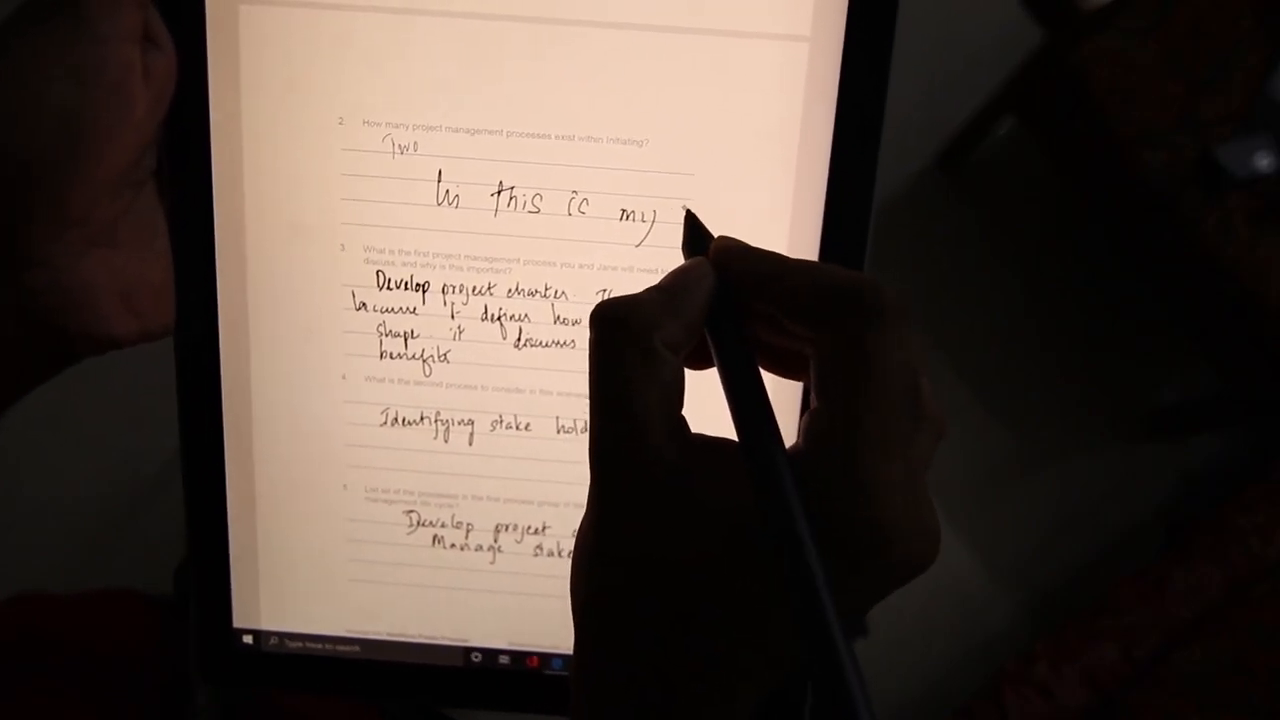
text(answ)
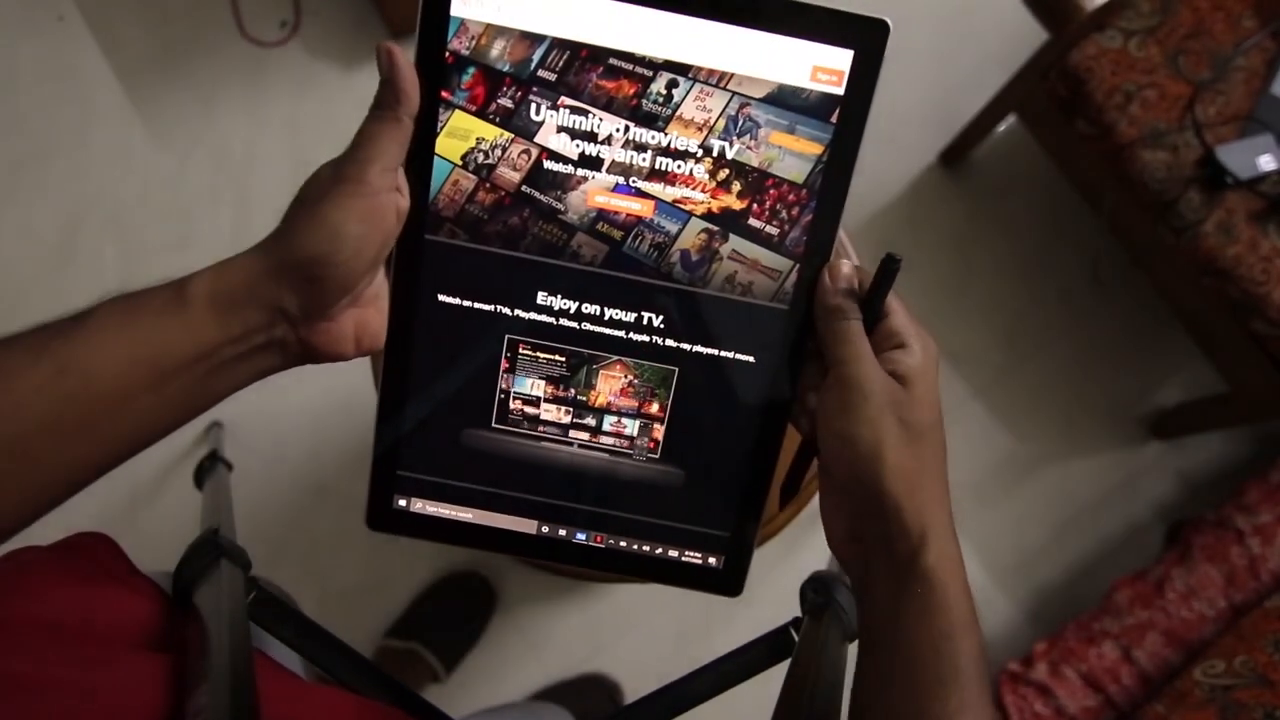
scroll(down, 3)
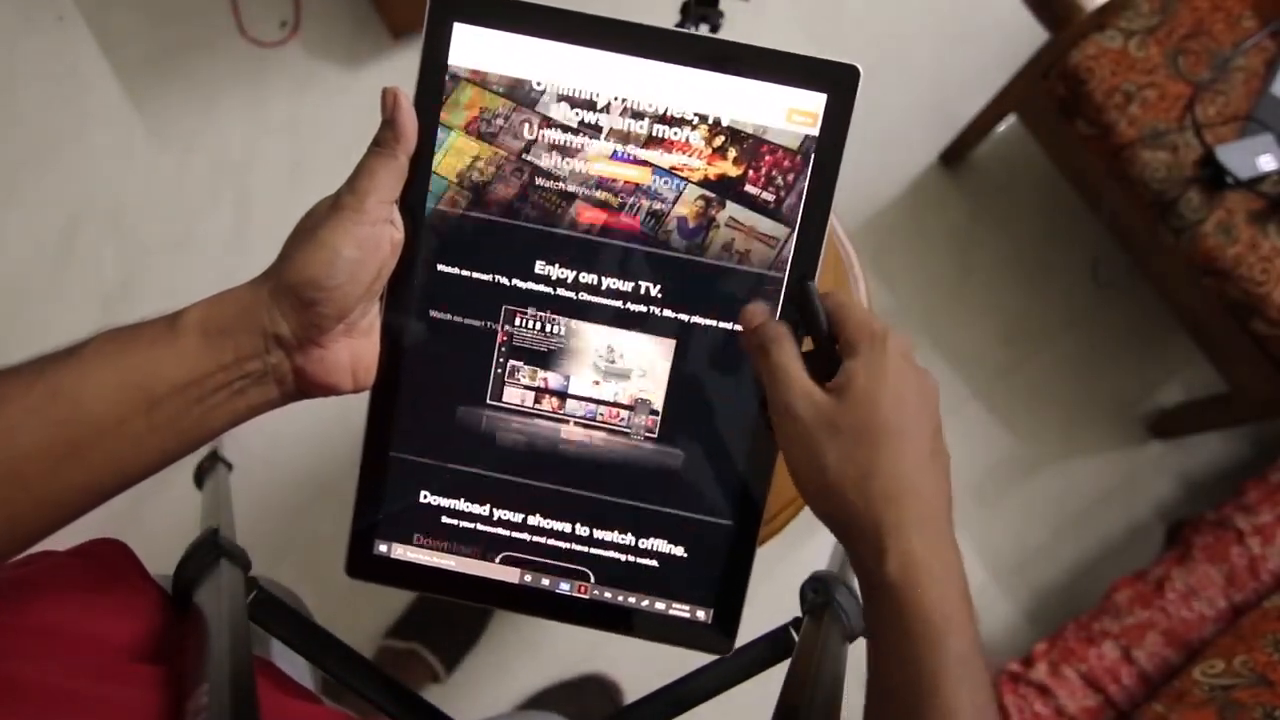
scroll(down, 3)
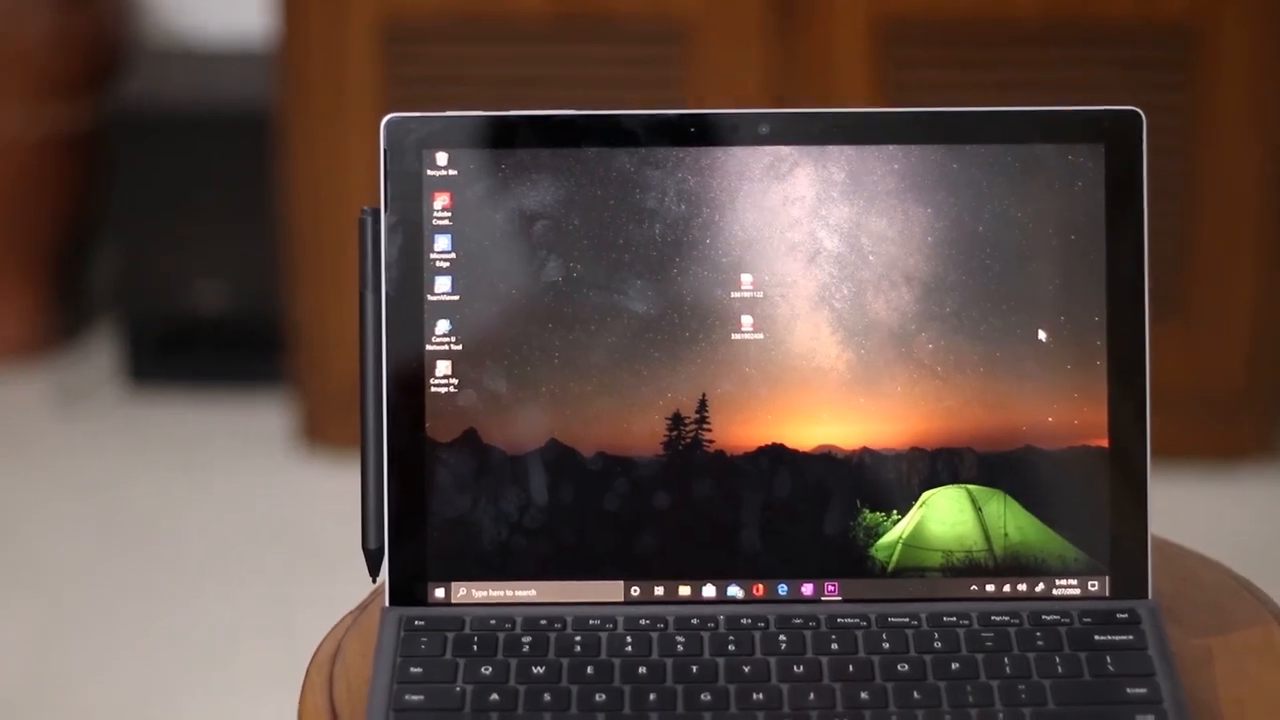
click(409, 590)
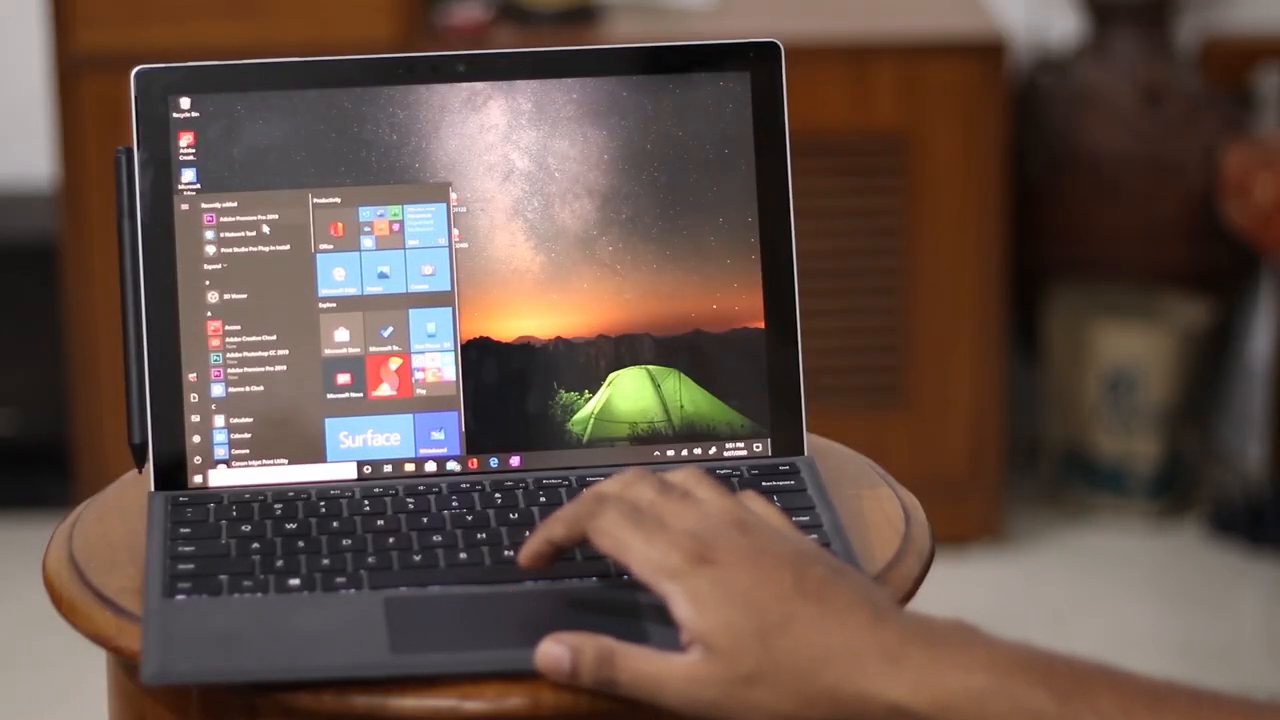
click(243, 215)
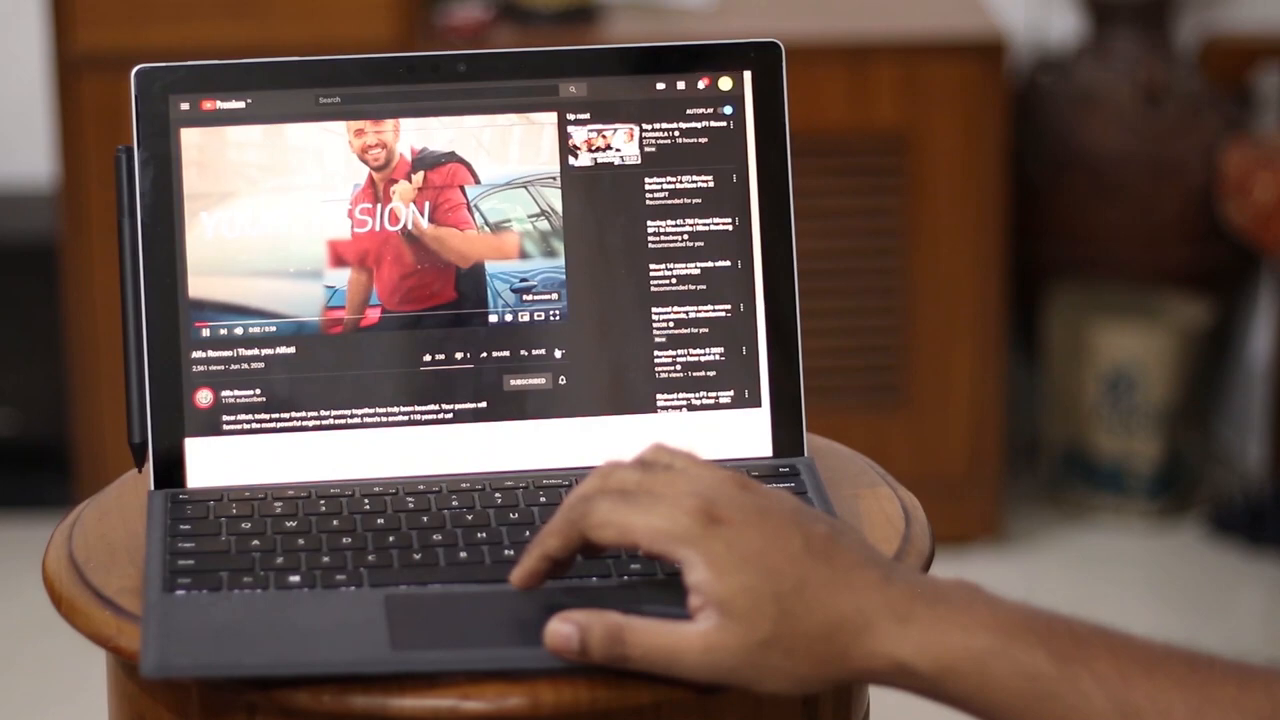
click(554, 316)
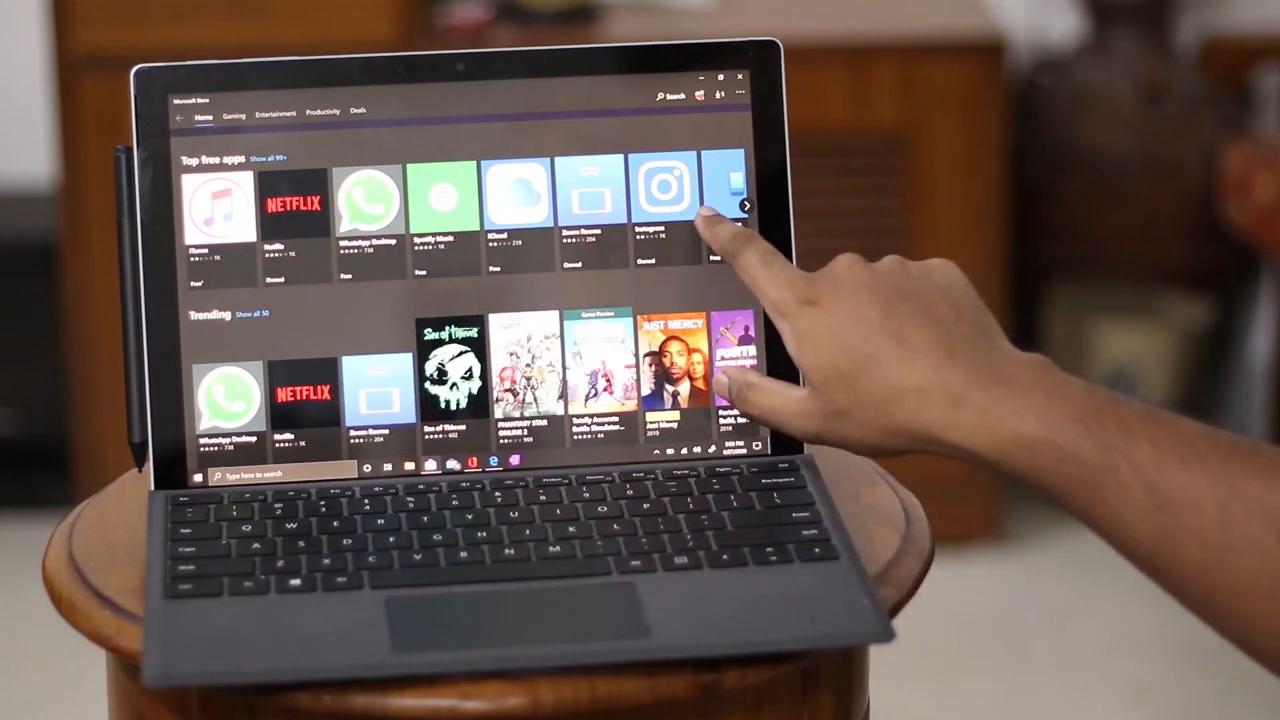
click(746, 205)
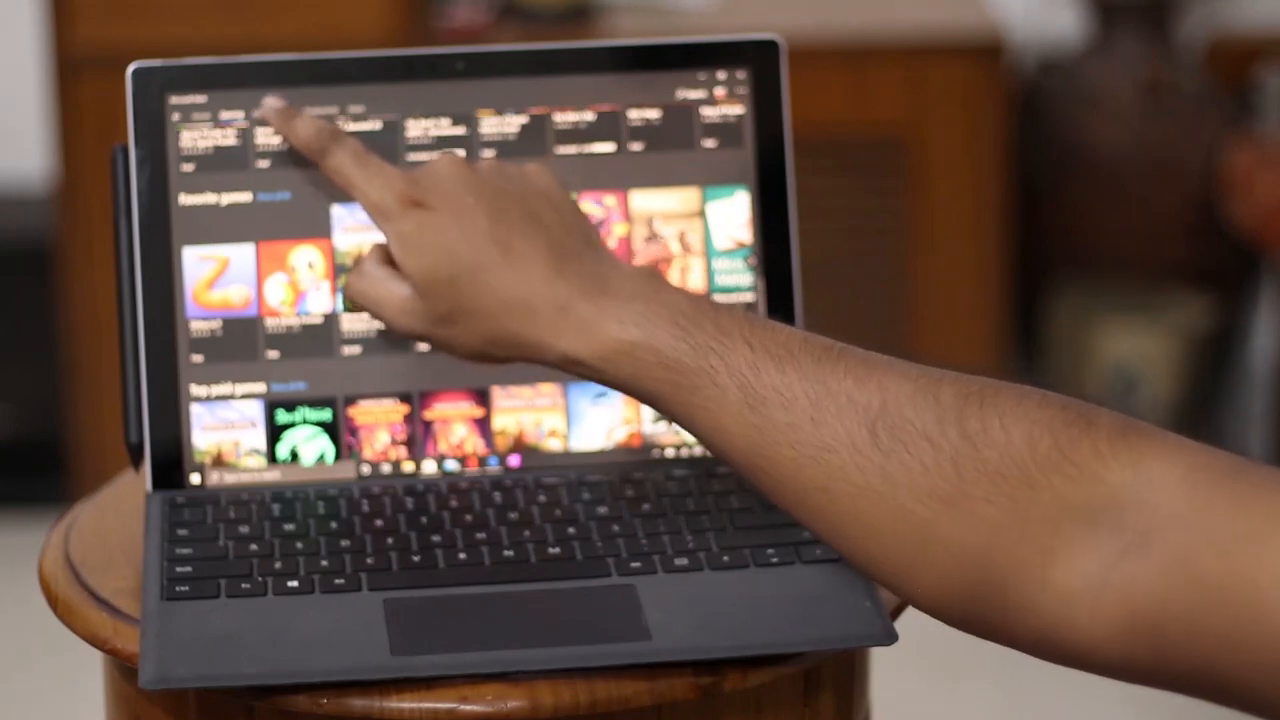
click(274, 114)
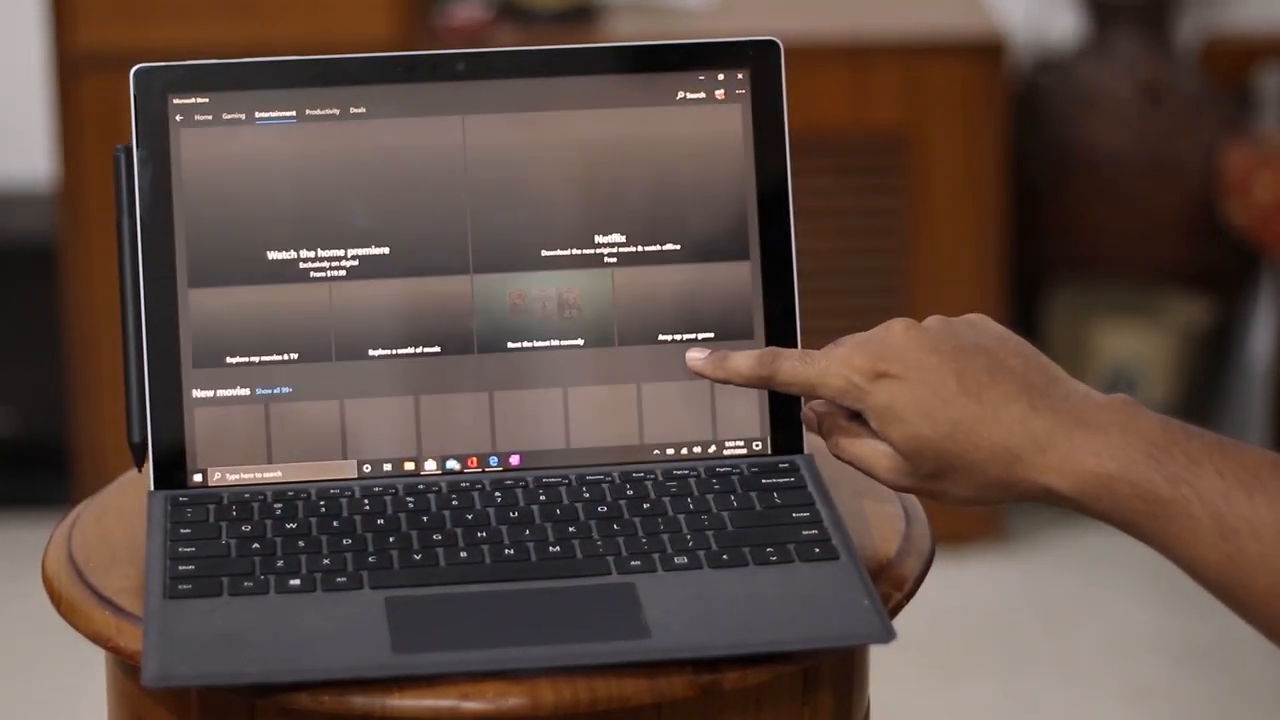
scroll(down, 3)
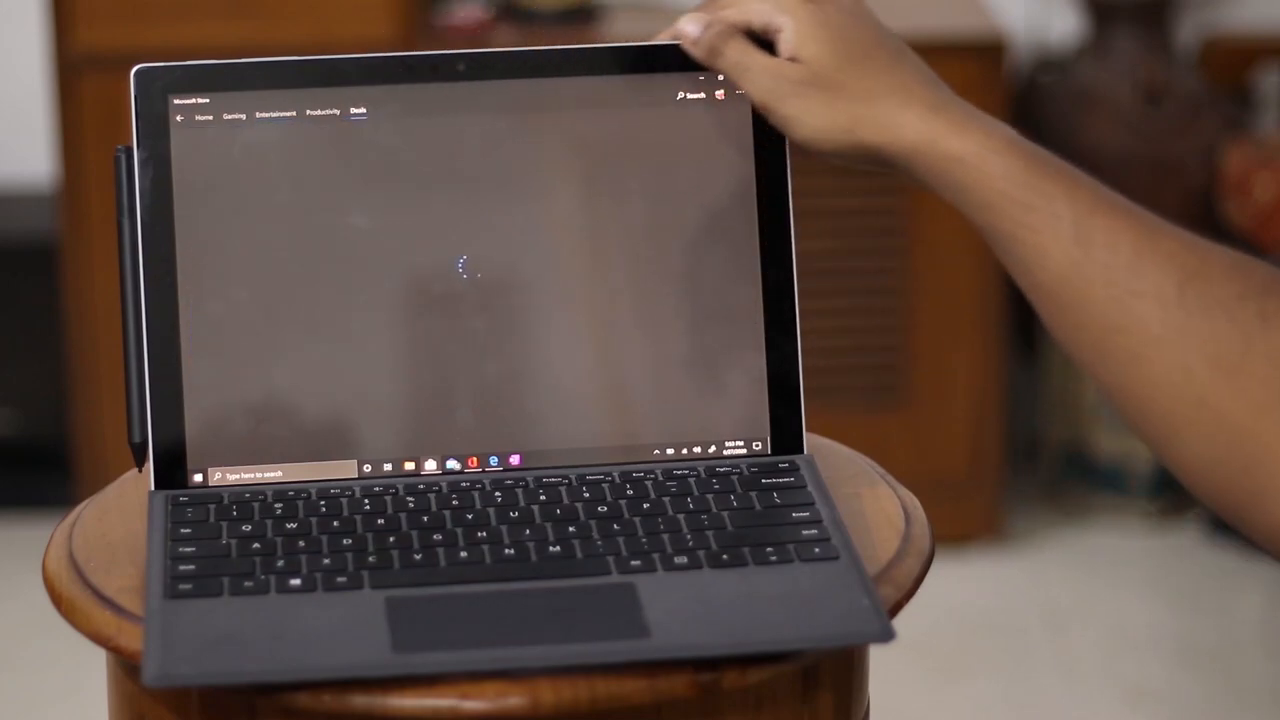
click(359, 112)
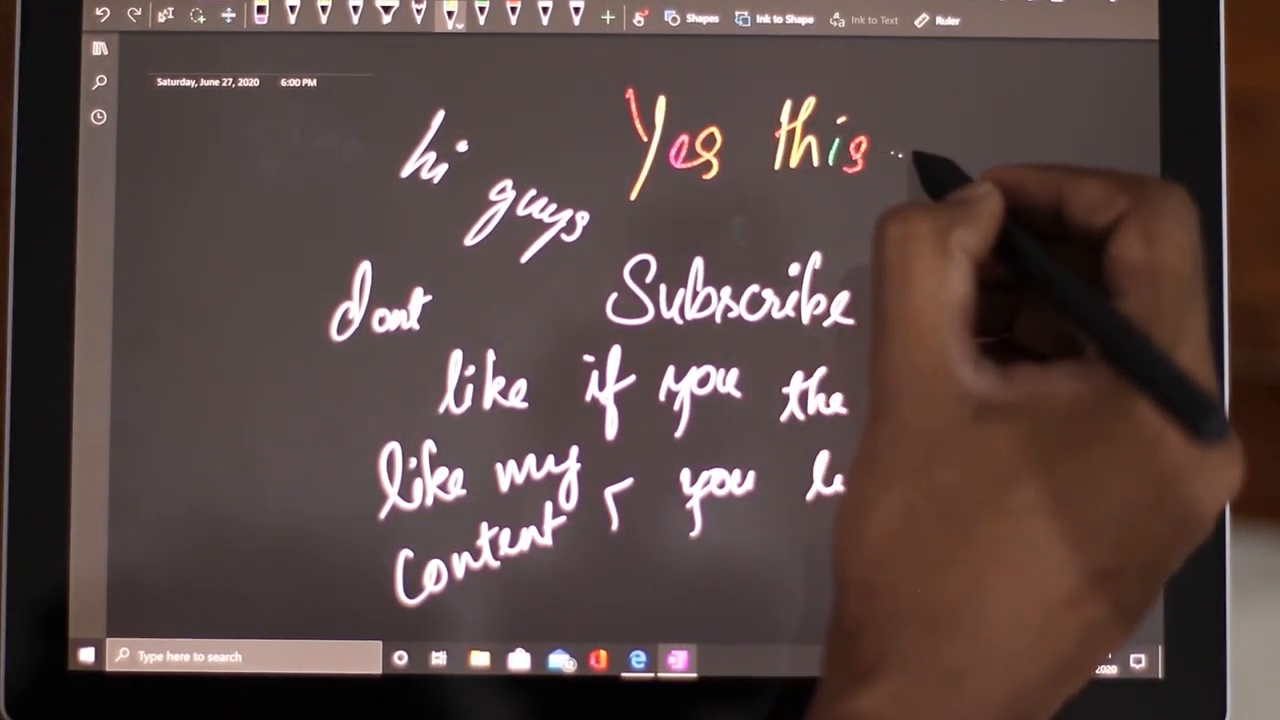
drag(900, 150, 760, 220)
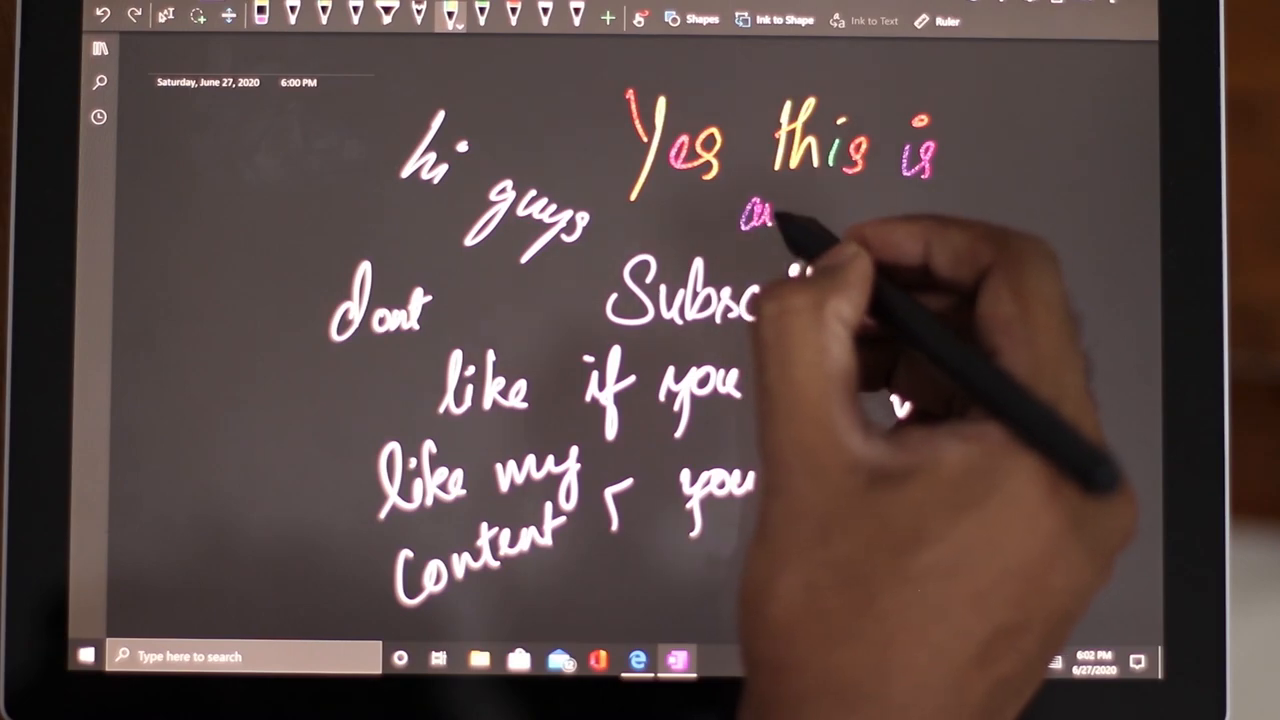